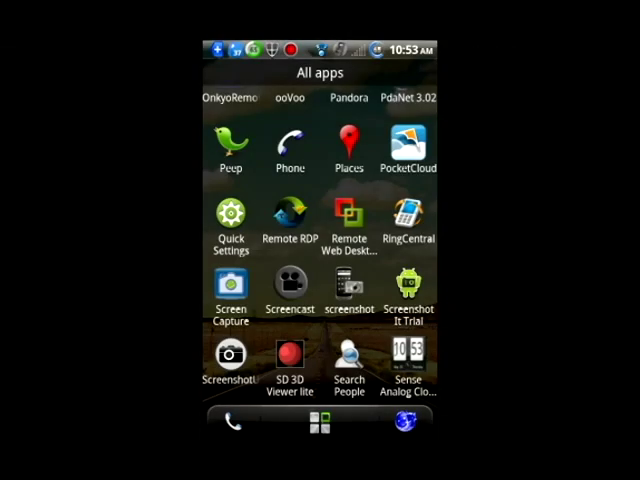
Launch OnkyoRemote from the All apps list so it finds the TX-NR5009 receiver
scroll(up, 3)
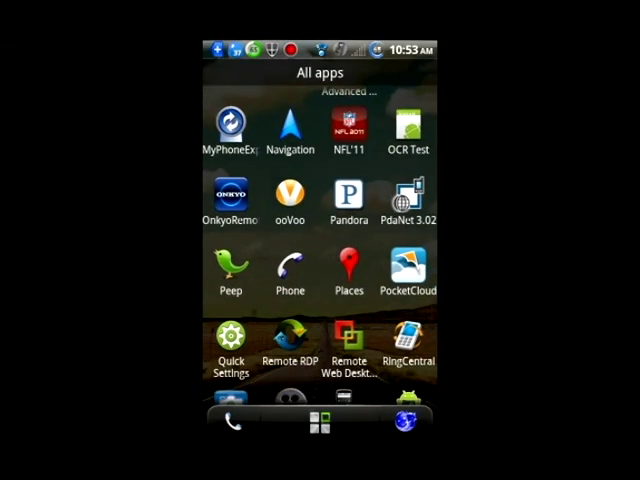
click(230, 196)
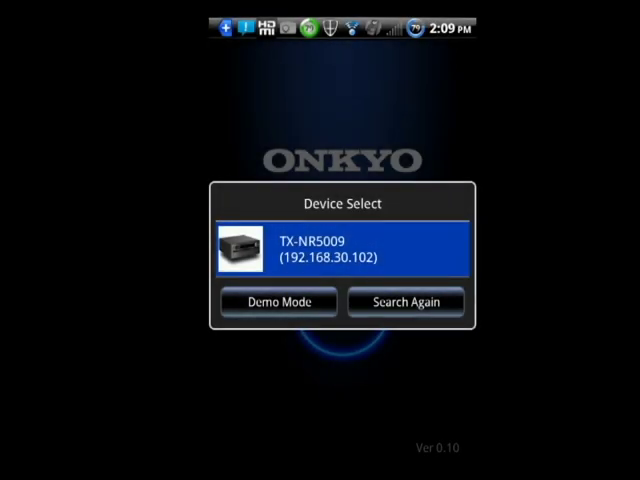
Connect to the TX-NR5009 and choose the Main zone, showing its BD/DVD input
click(340, 252)
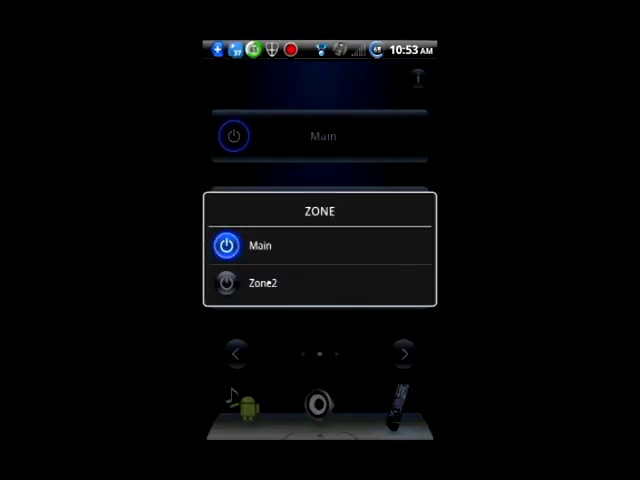
click(260, 246)
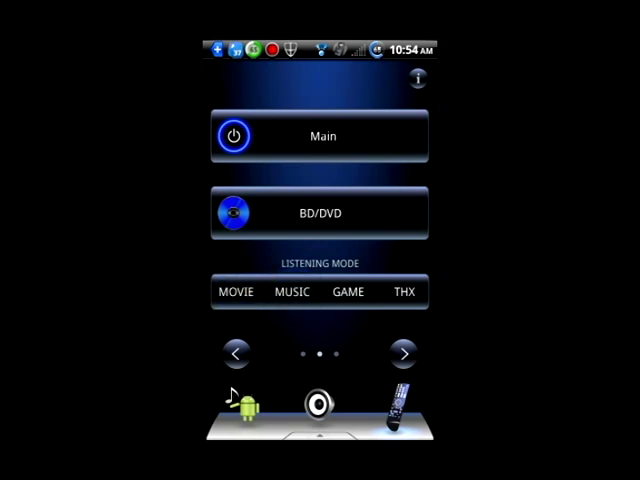
Apply the Game listening mode, then adjust a speaker level slider on the treble/bass page
click(348, 292)
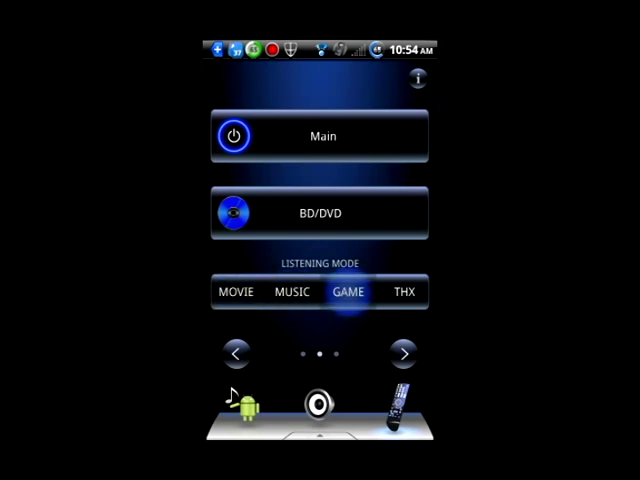
click(348, 292)
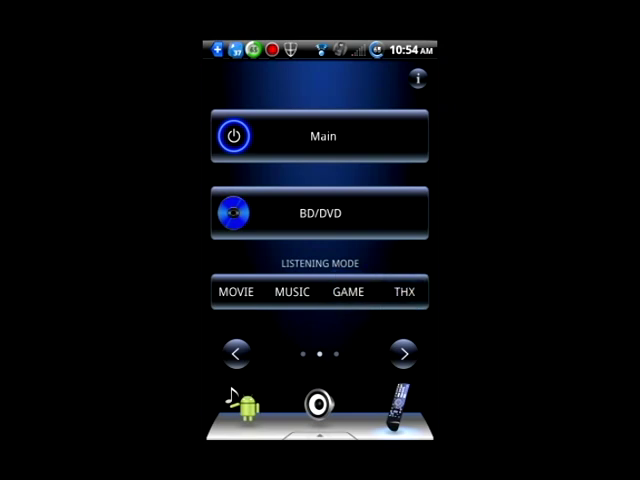
click(404, 352)
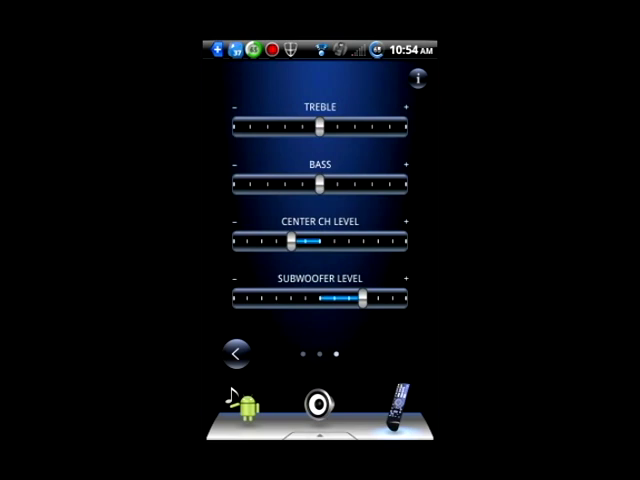
drag(322, 126, 372, 126)
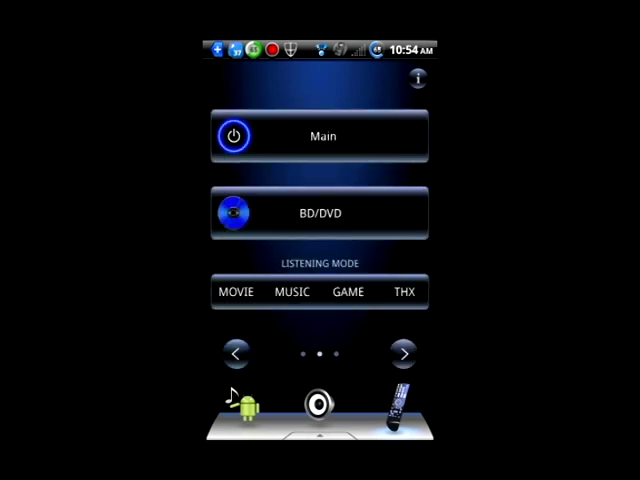
Send the Home command from the navigation pad, return to Main controls and show the volume control
click(404, 352)
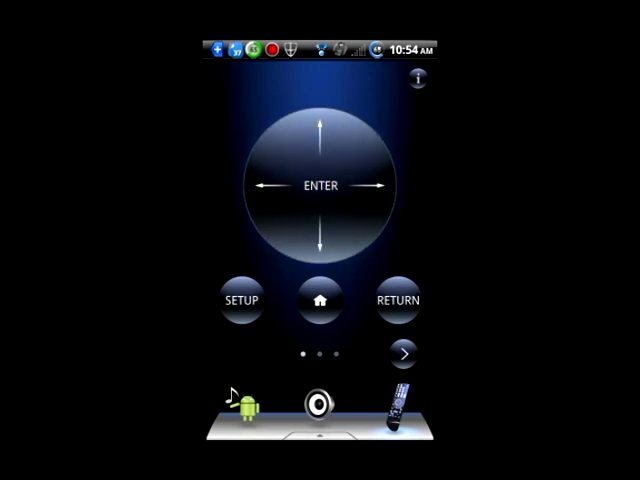
click(320, 300)
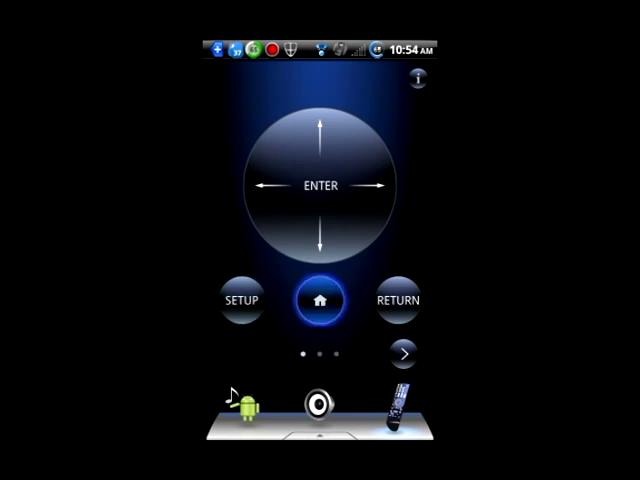
click(320, 300)
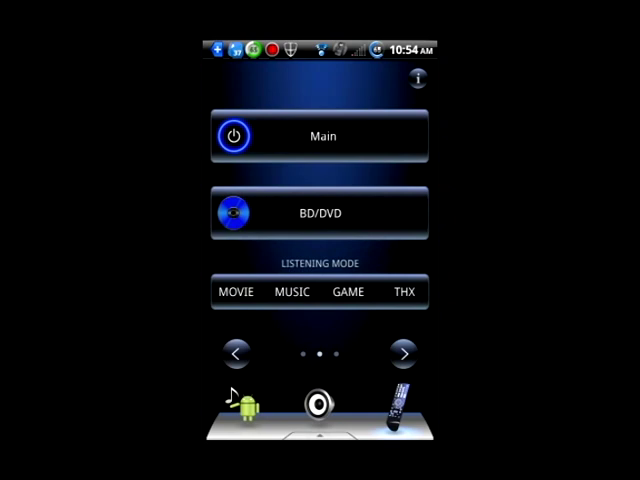
click(416, 78)
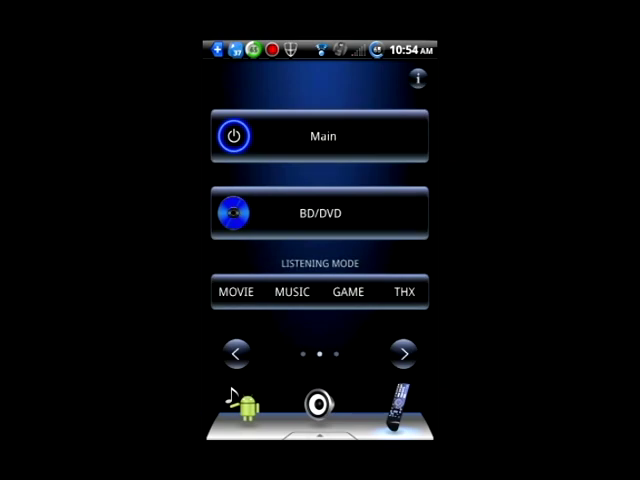
click(318, 408)
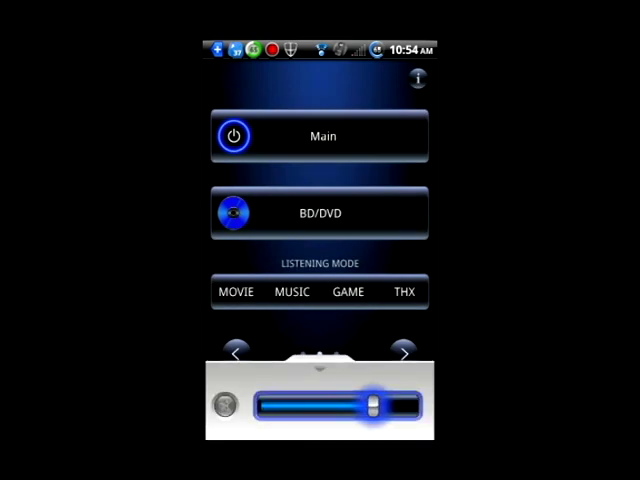
Change the receiver's volume with the slider before opening the music library
drag(376, 404, 388, 404)
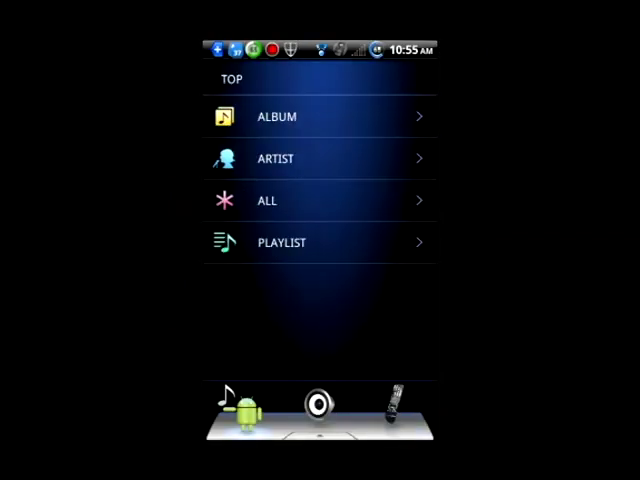
Browse by Album into the chicken album and play track 1, Free
click(320, 116)
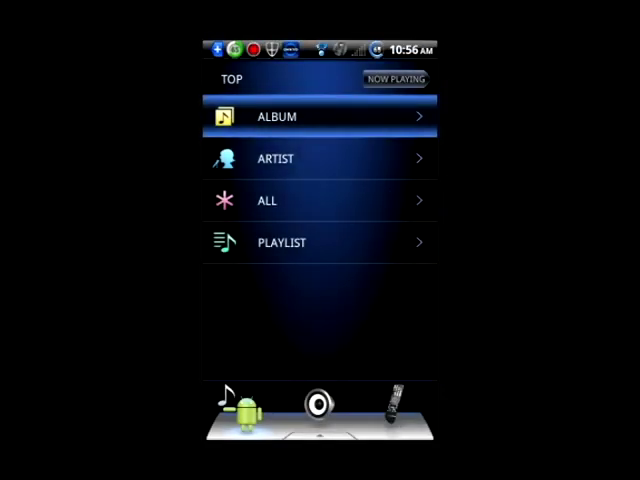
click(320, 116)
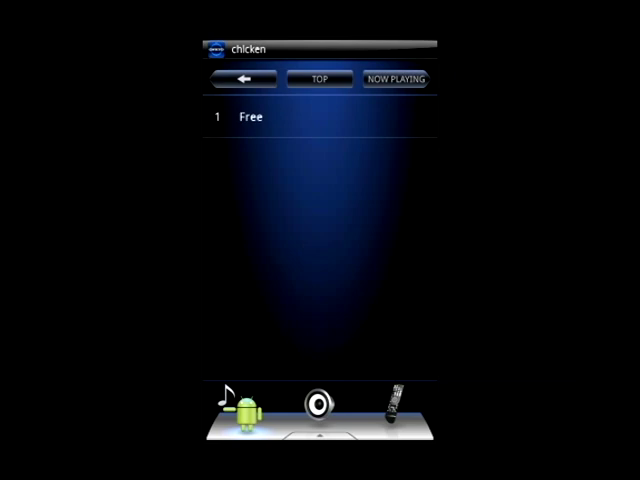
click(320, 116)
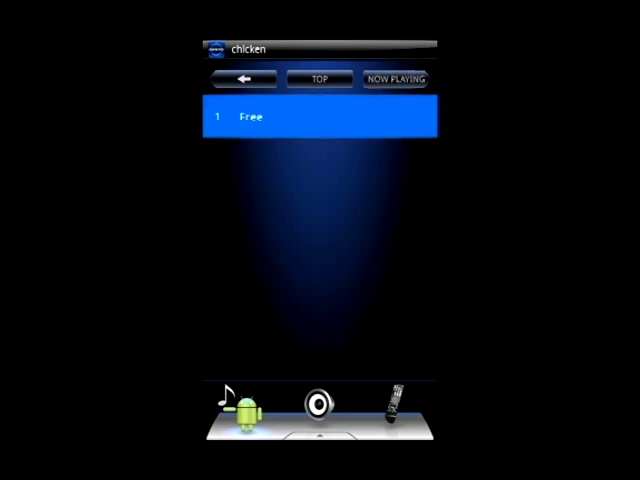
click(320, 116)
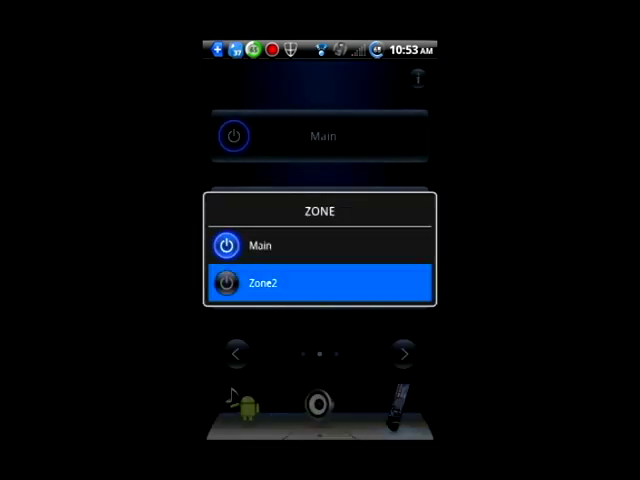
Switch control to Zone2, then reopen the ZONE list offering Main and Zone2
click(320, 284)
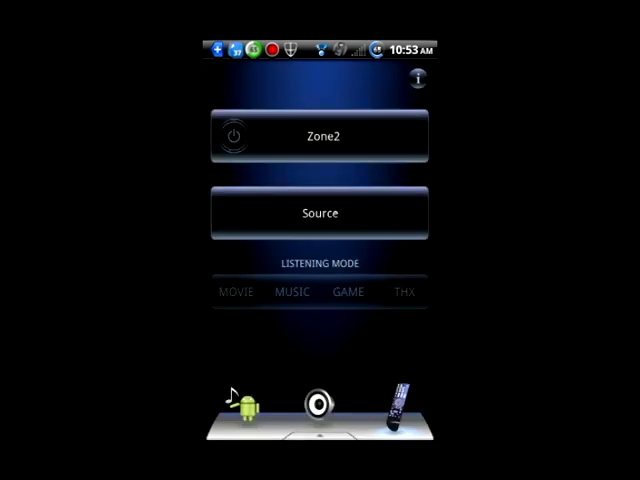
click(320, 136)
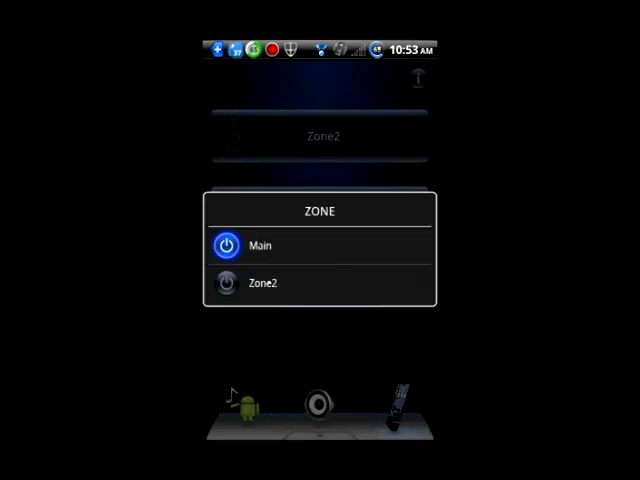